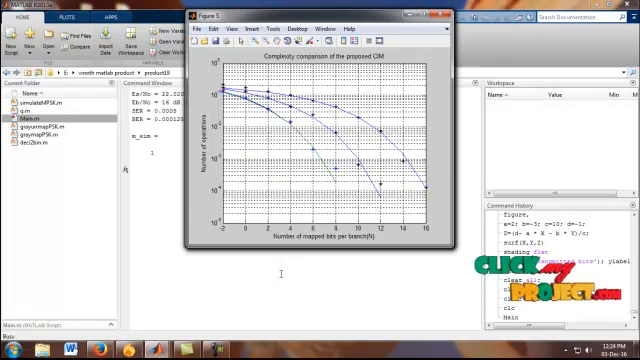
Step: Continue the paused script so Figure 2's 3D surface plot and workspace variables appear
key(enter)
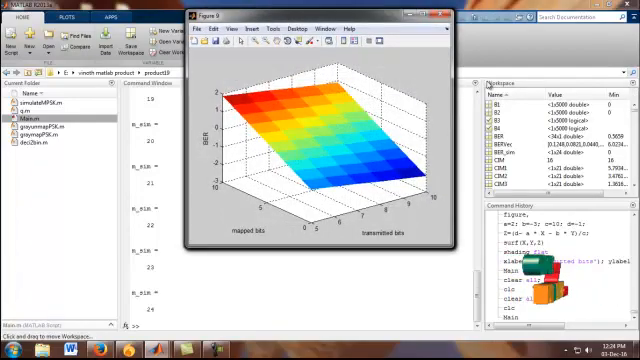
Step: Close Figure 2 and scroll the Workspace panel to review the computed variables
click(454, 16)
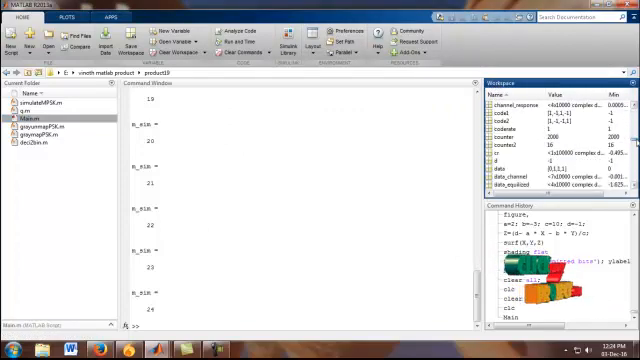
scroll(down, 3)
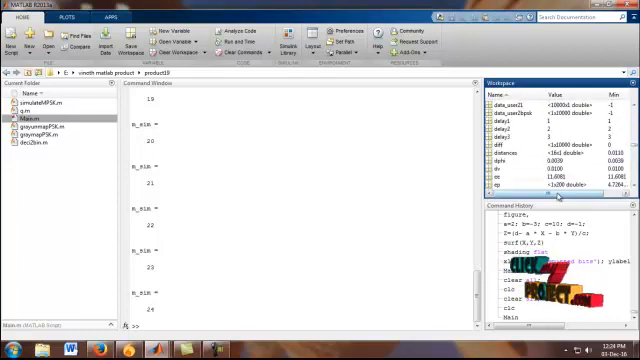